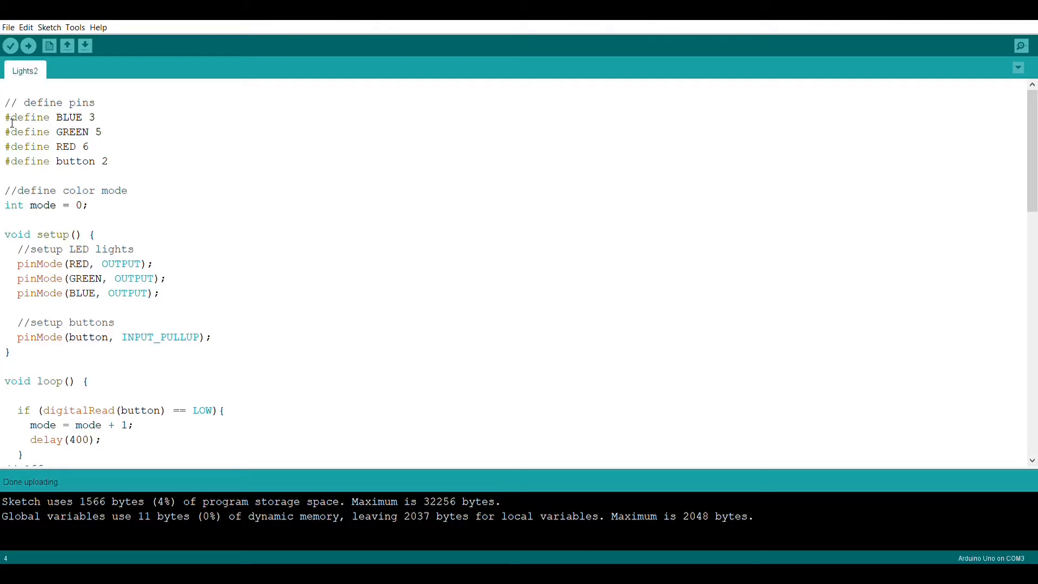
pyautogui.moveTo(6, 117); pyautogui.dragTo(89, 146)
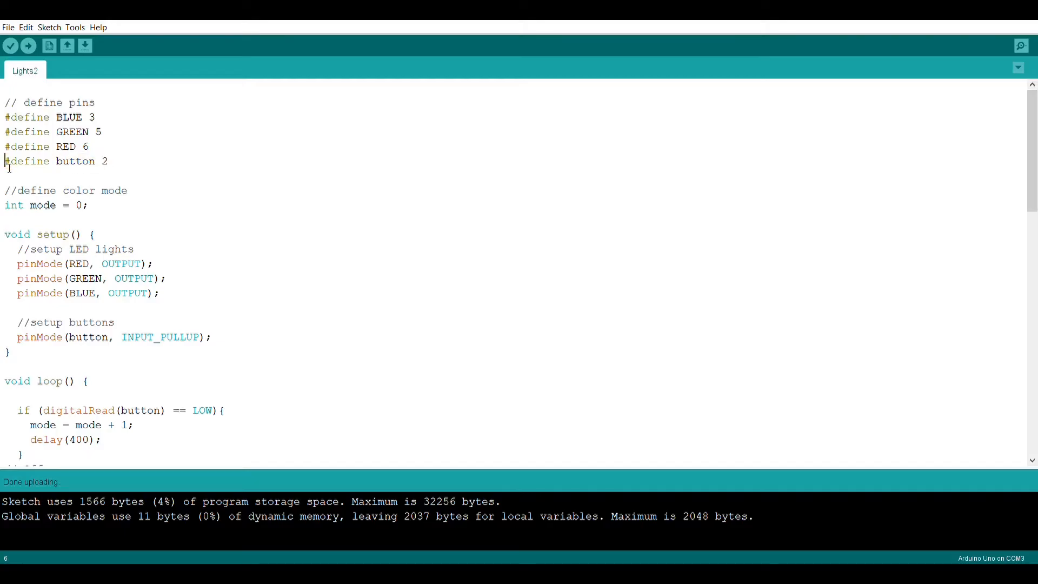
pyautogui.moveTo(4, 161); pyautogui.dragTo(108, 161)
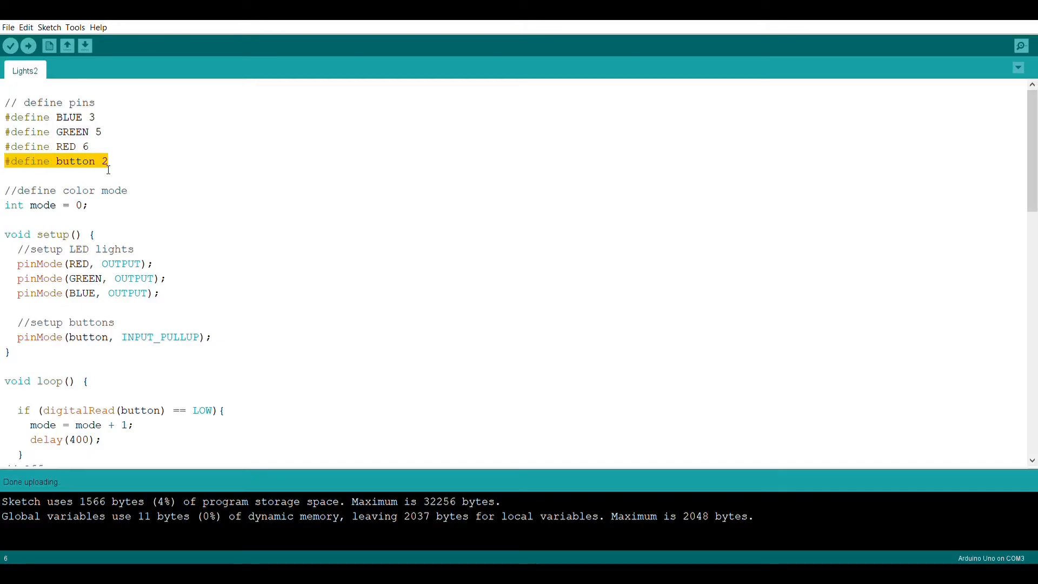
pyautogui.click(146, 197)
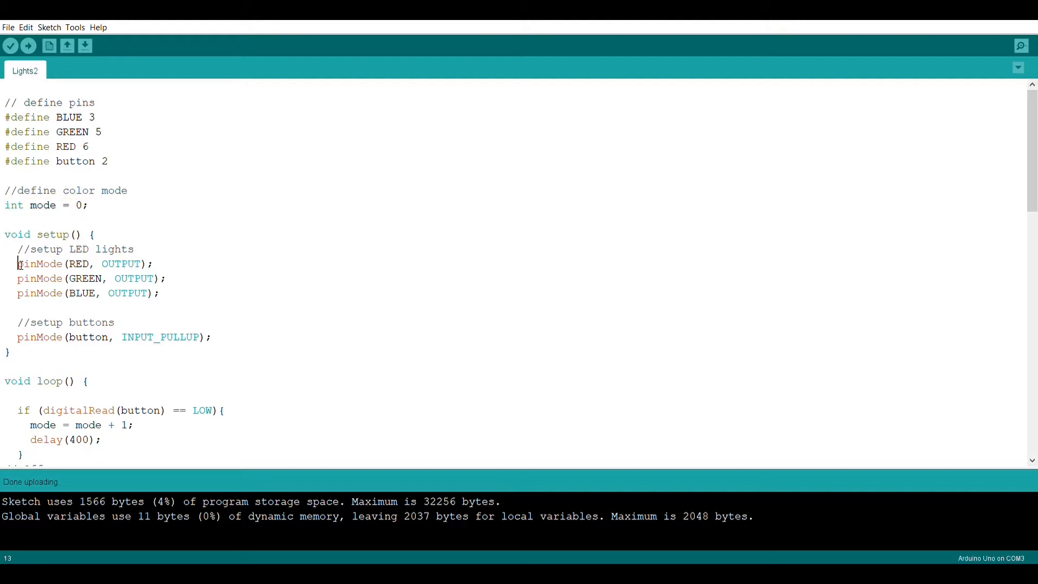
pyautogui.moveTo(17, 263); pyautogui.dragTo(160, 293)
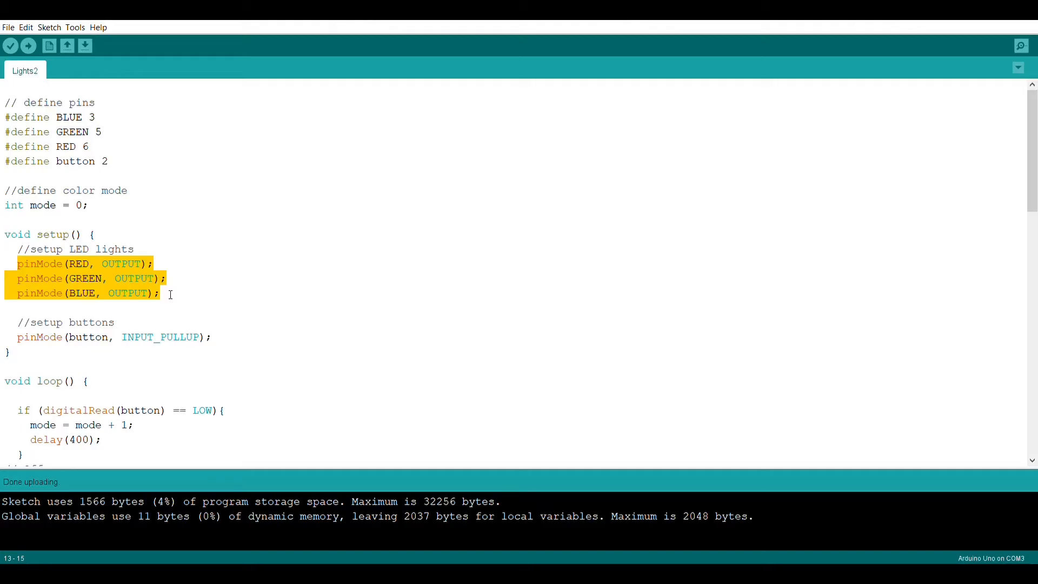
pyautogui.click(10, 352)
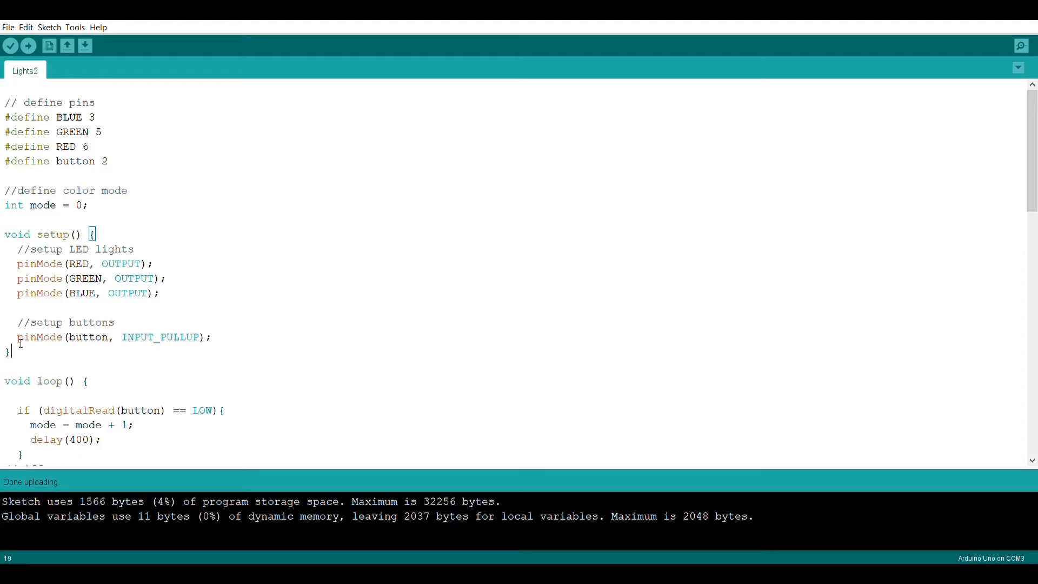
pyautogui.moveTo(17, 337); pyautogui.dragTo(201, 337)
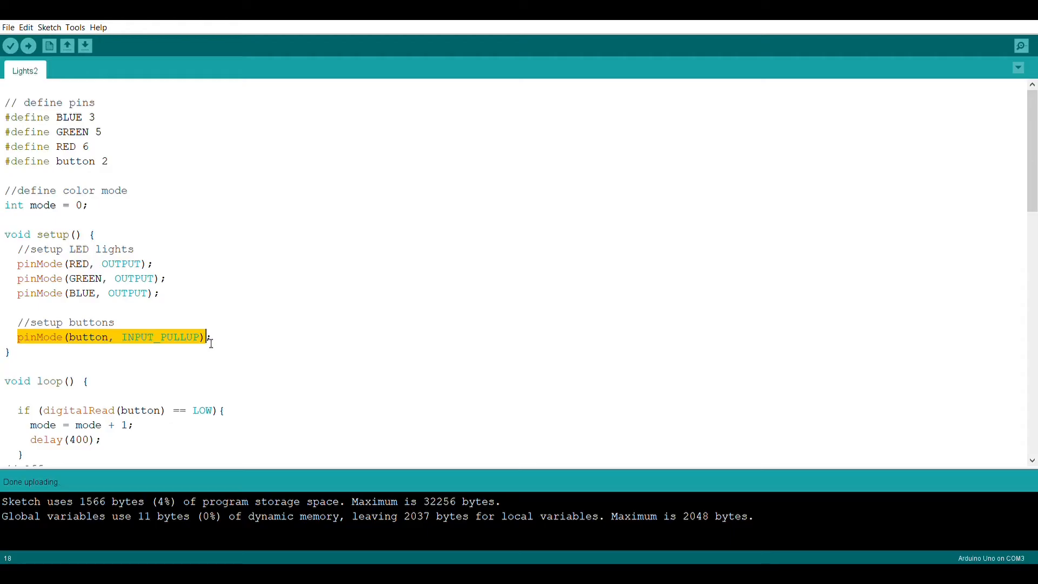
pyautogui.scroll(-3)
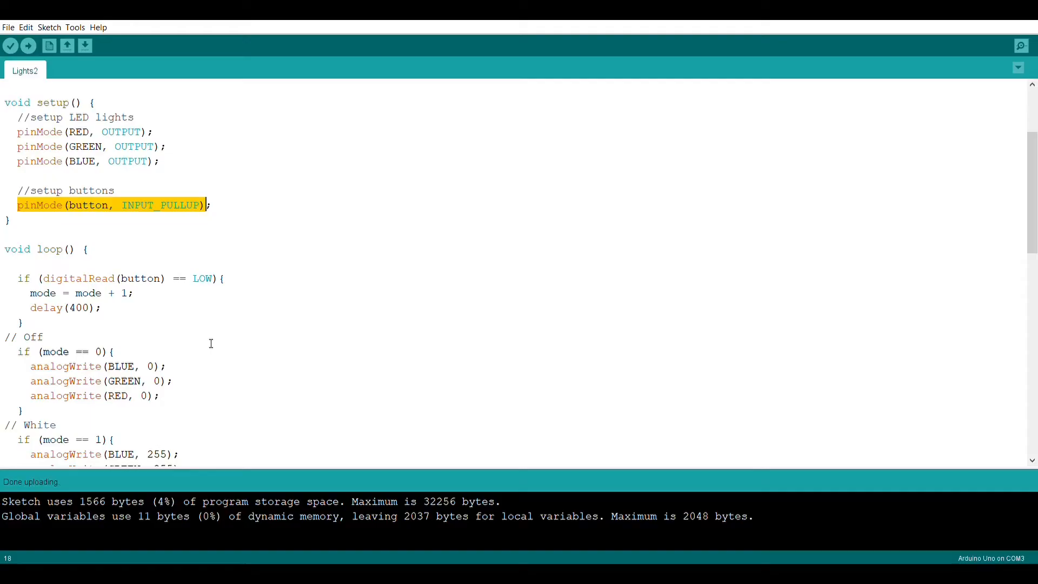
pyautogui.scroll(-3)
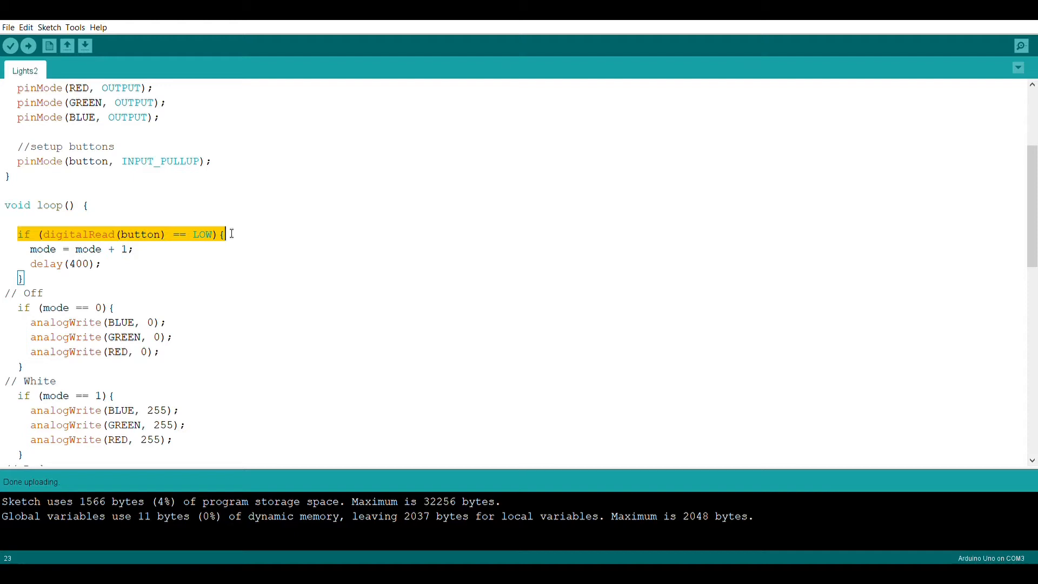
pyautogui.click(30, 249)
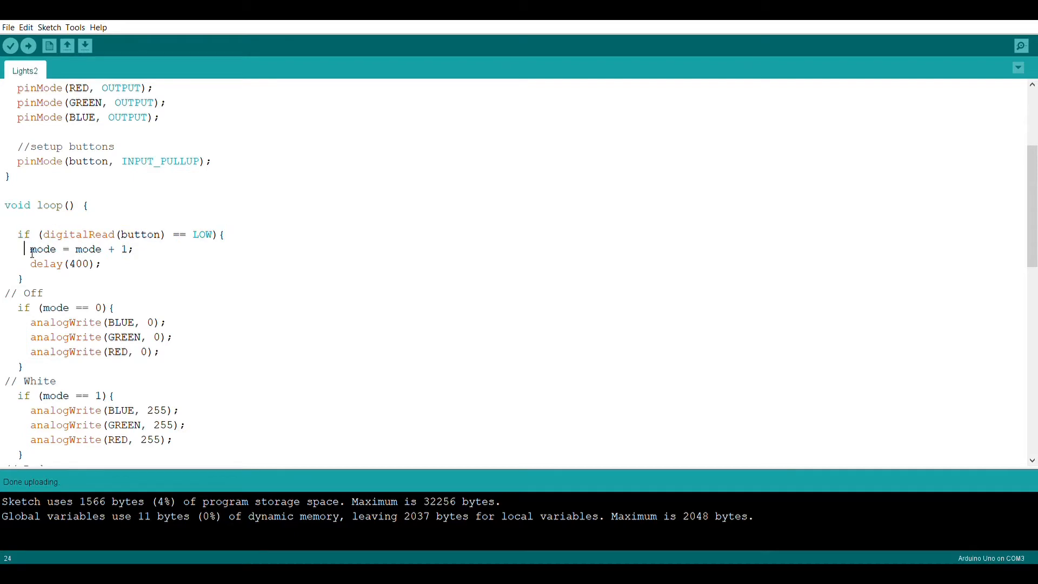
pyautogui.moveTo(29, 248); pyautogui.dragTo(133, 249)
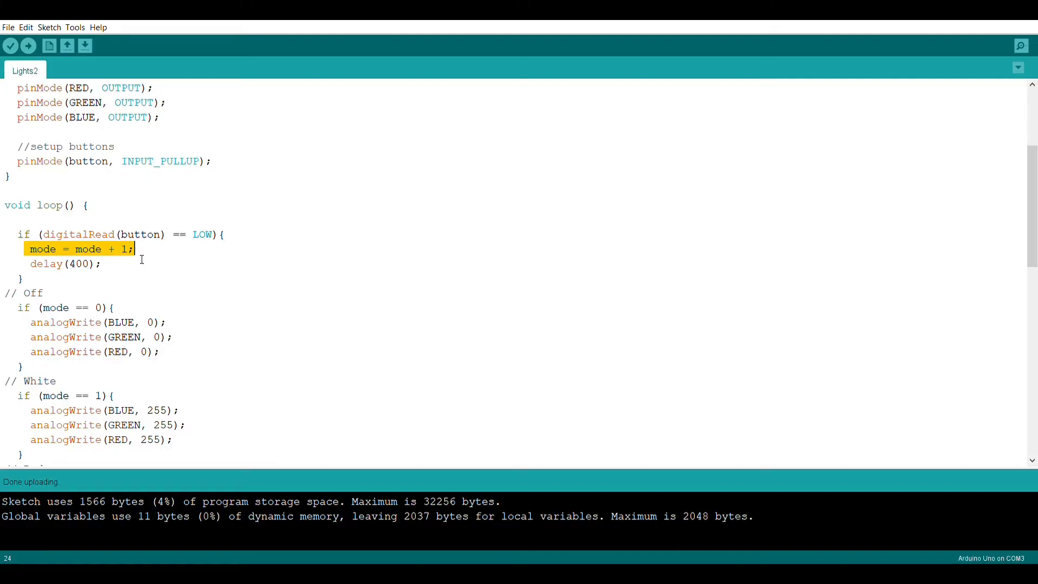
pyautogui.moveTo(133, 249); pyautogui.dragTo(103, 264)
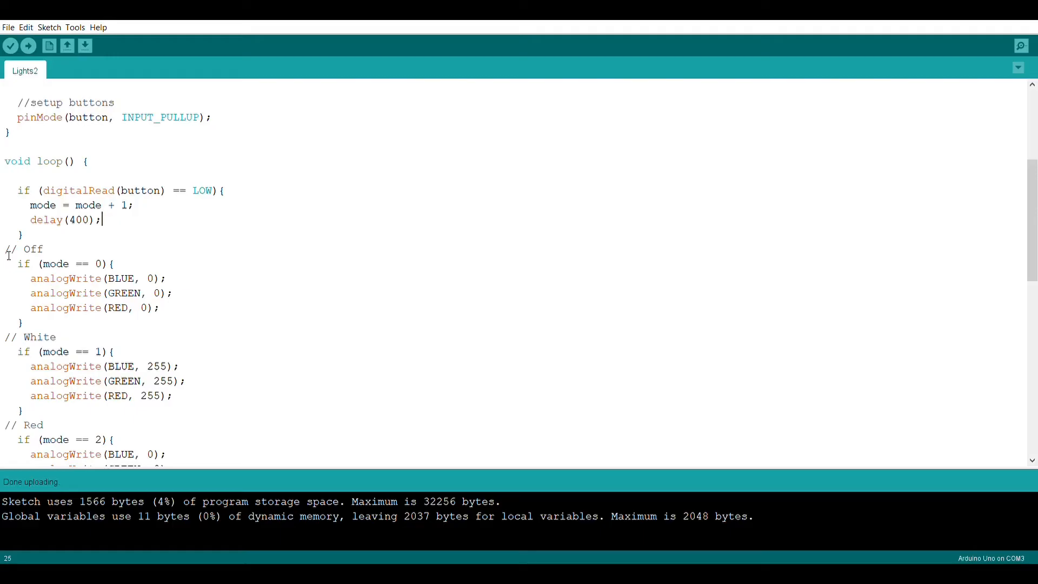
pyautogui.moveTo(111, 268)
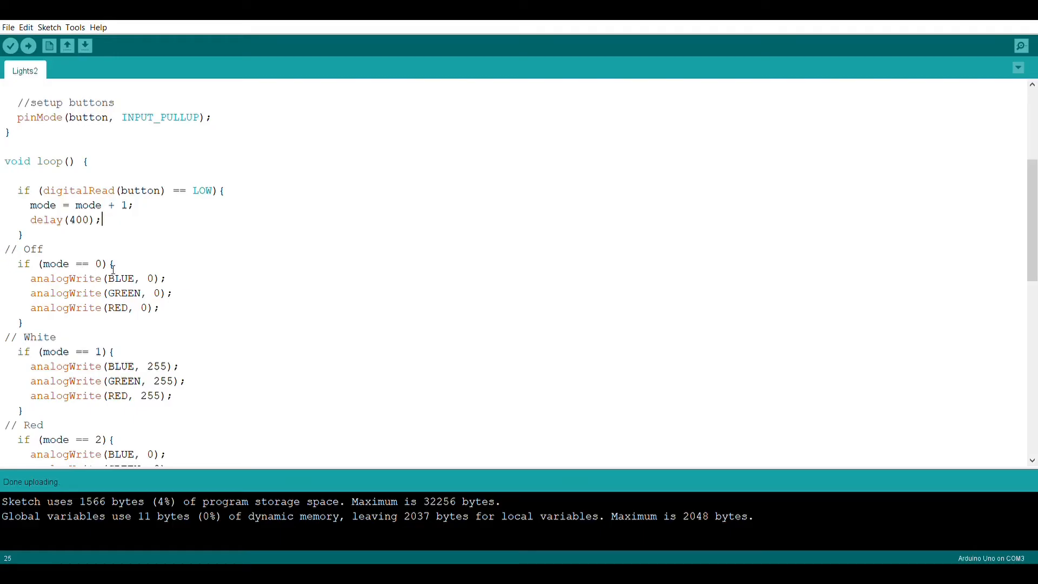
pyautogui.click(43, 249)
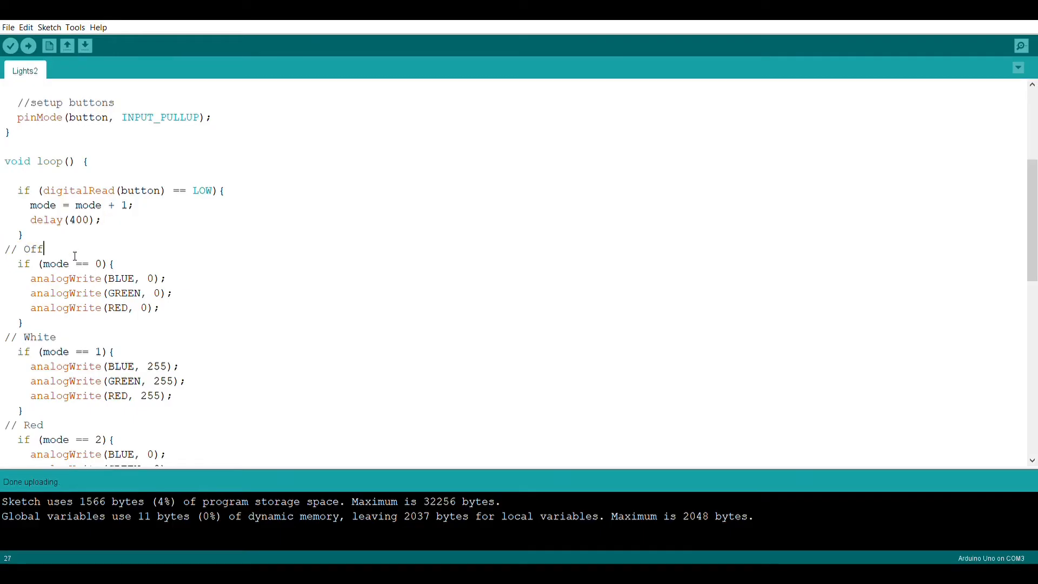
pyautogui.moveTo(30, 278); pyautogui.dragTo(162, 307)
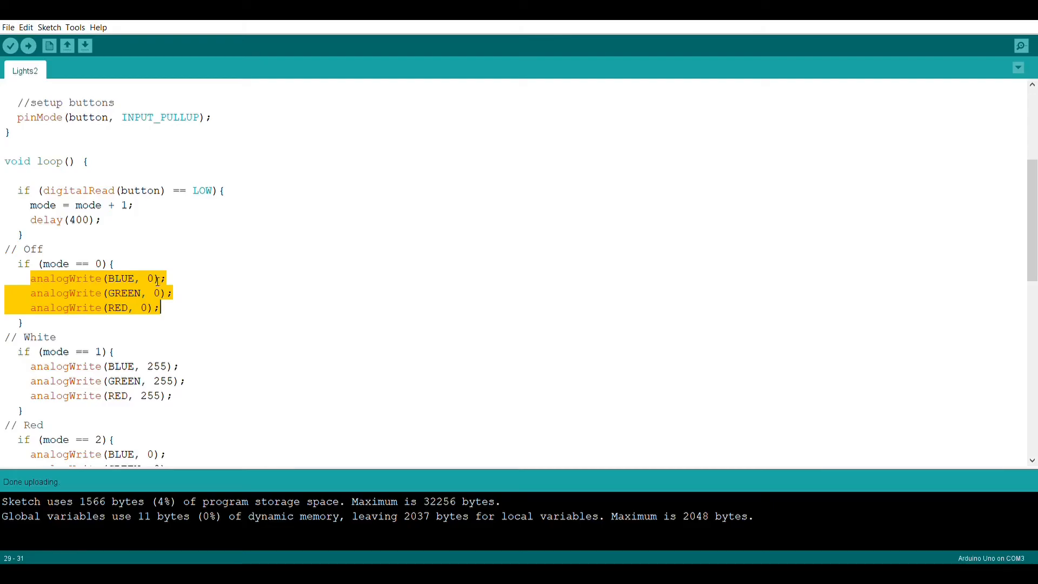
pyautogui.scroll(-3)
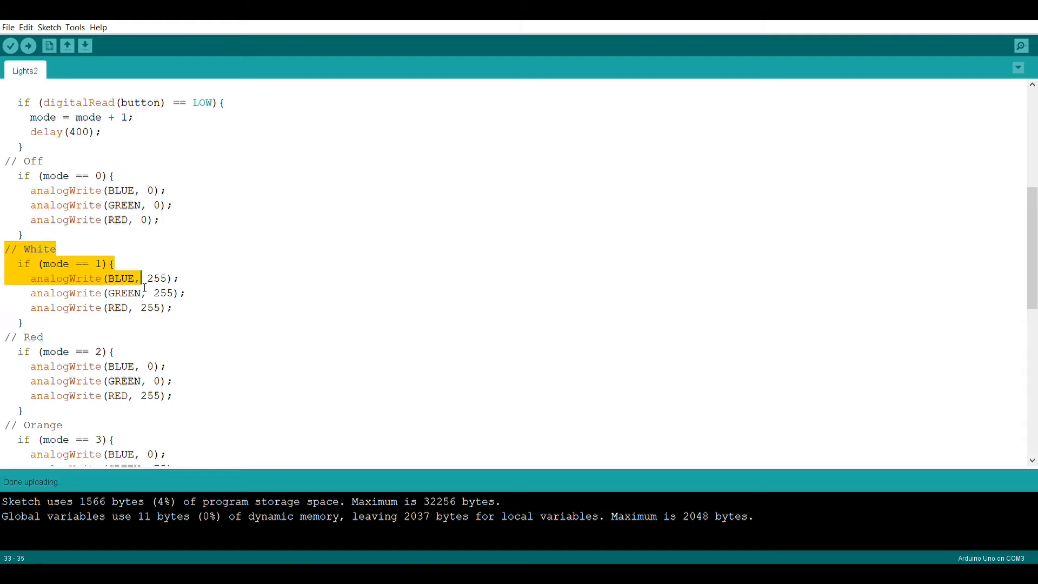
pyautogui.moveTo(140, 278); pyautogui.dragTo(23, 323)
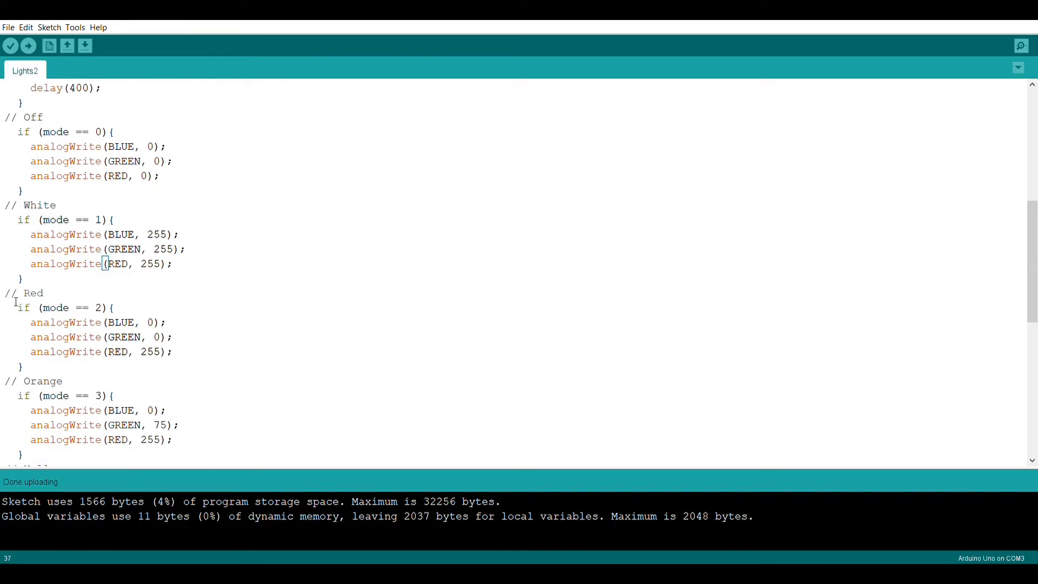
pyautogui.moveTo(6, 292); pyautogui.dragTo(174, 352)
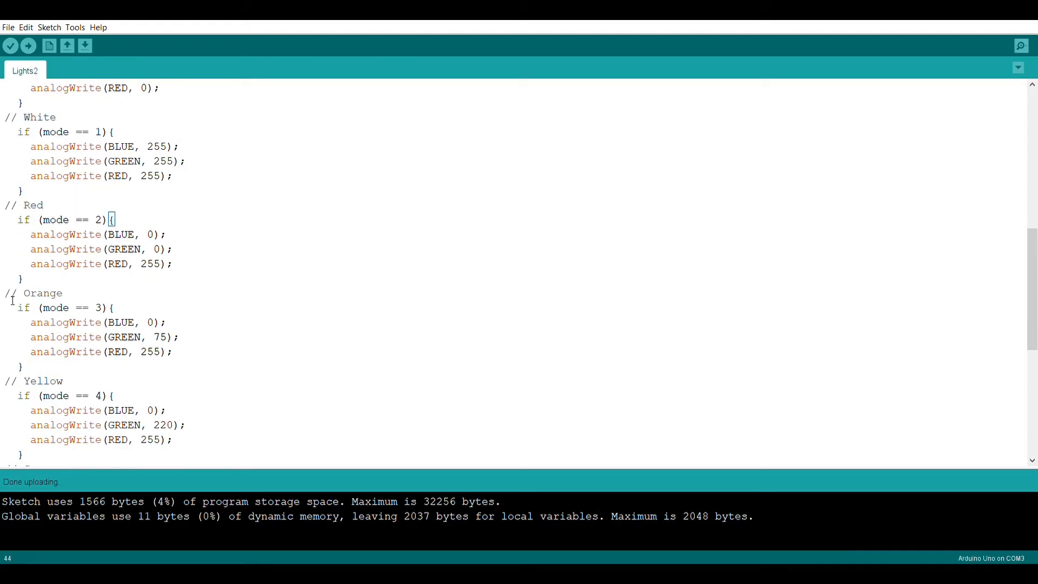
pyautogui.moveTo(6, 294); pyautogui.dragTo(21, 368)
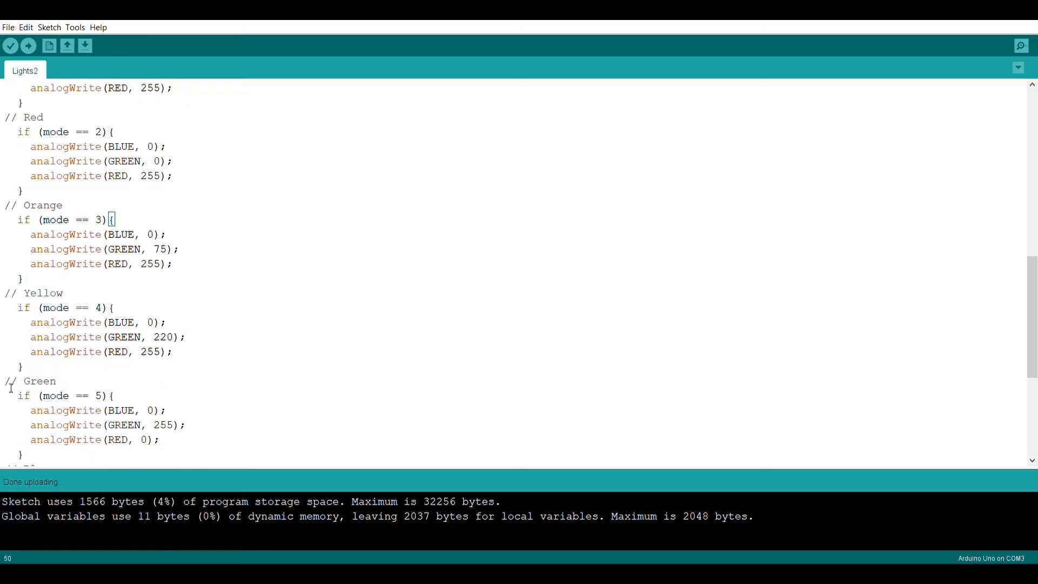
pyautogui.scroll(-3)
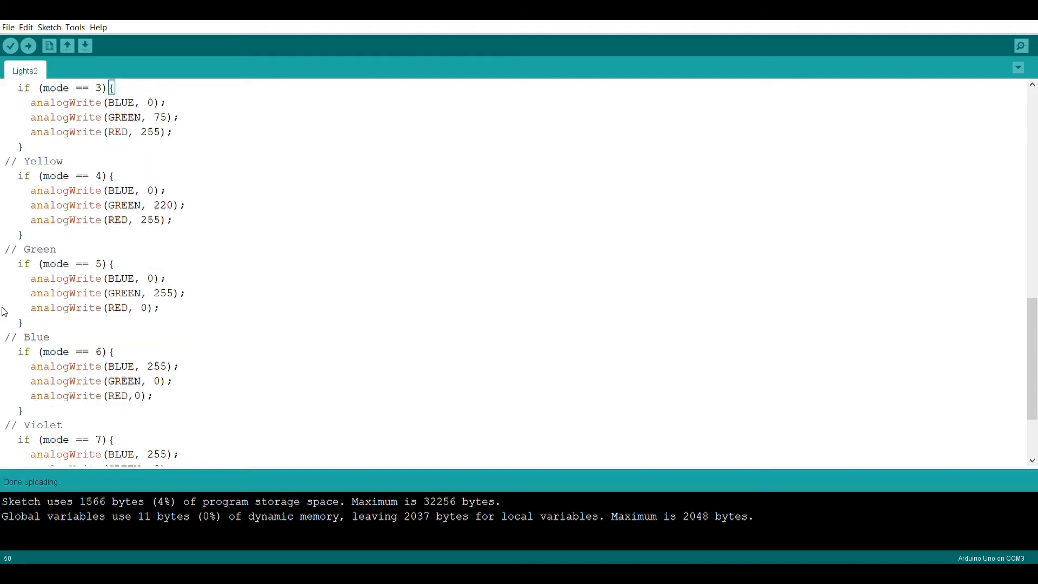
pyautogui.scroll(-3)
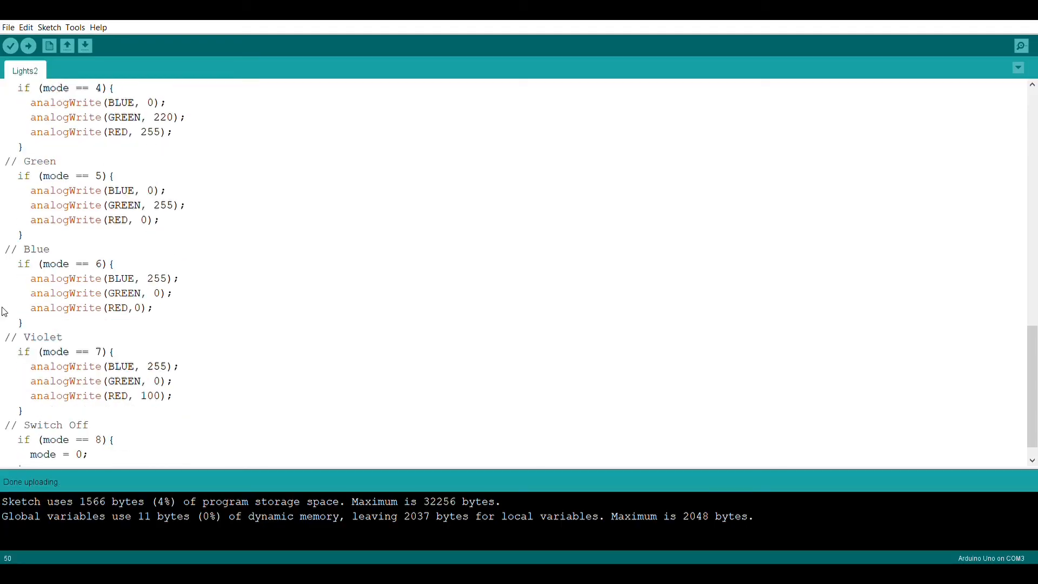
pyautogui.scroll(-3)
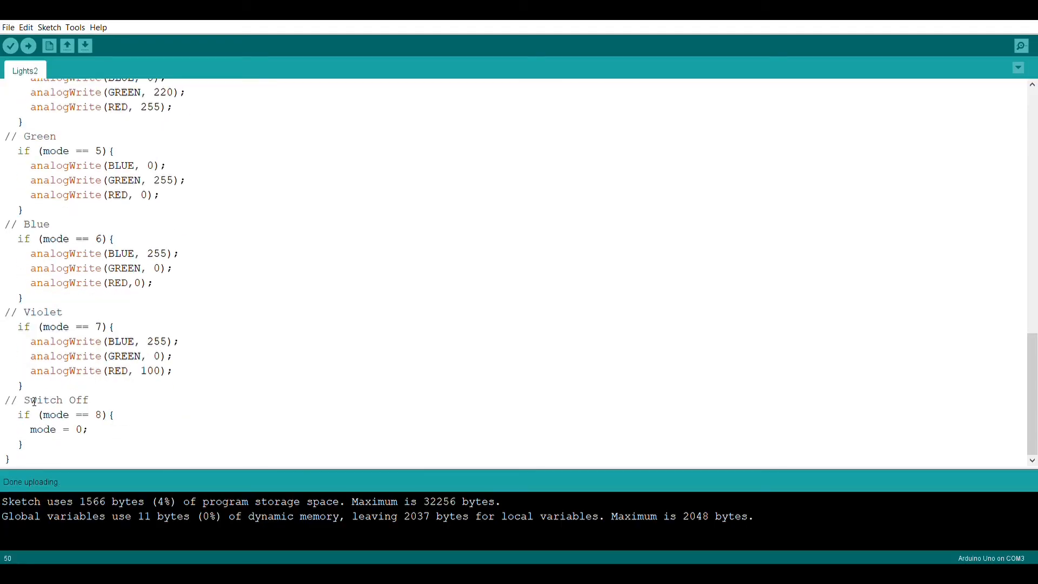
pyautogui.moveTo(30, 400); pyautogui.dragTo(89, 429)
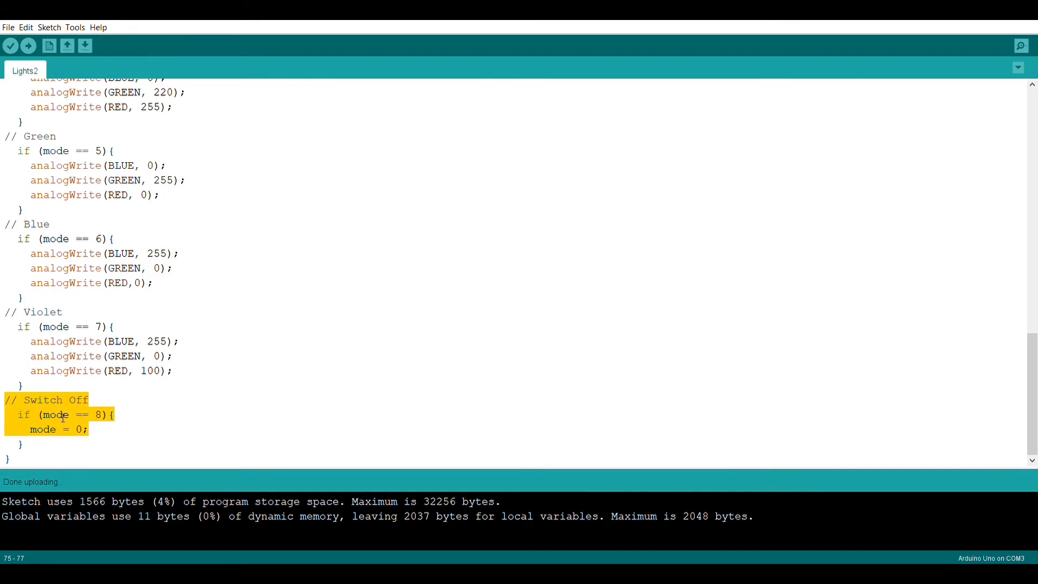
pyautogui.click(103, 326)
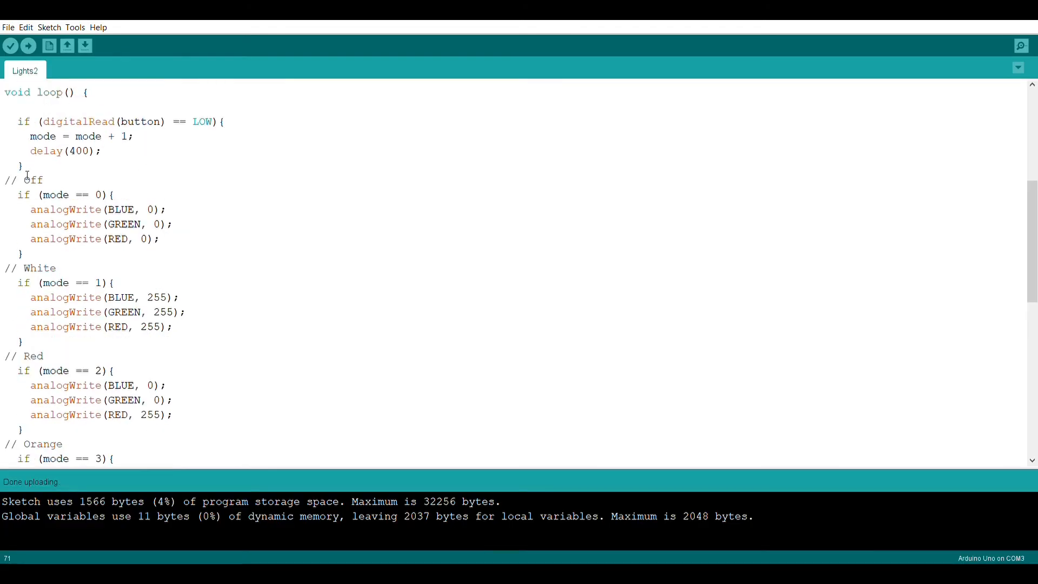
pyautogui.moveTo(5, 179); pyautogui.dragTo(85, 209)
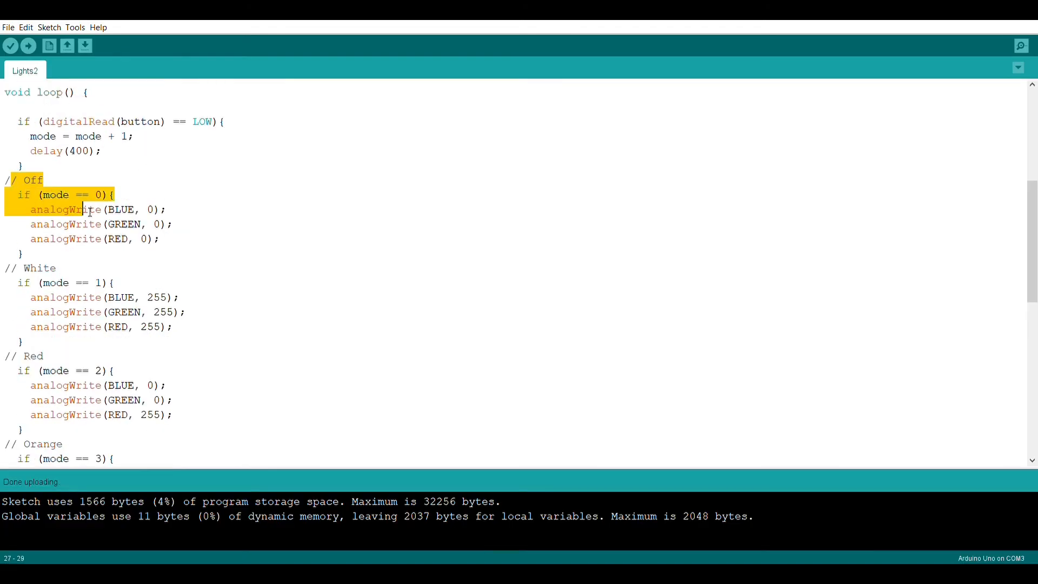